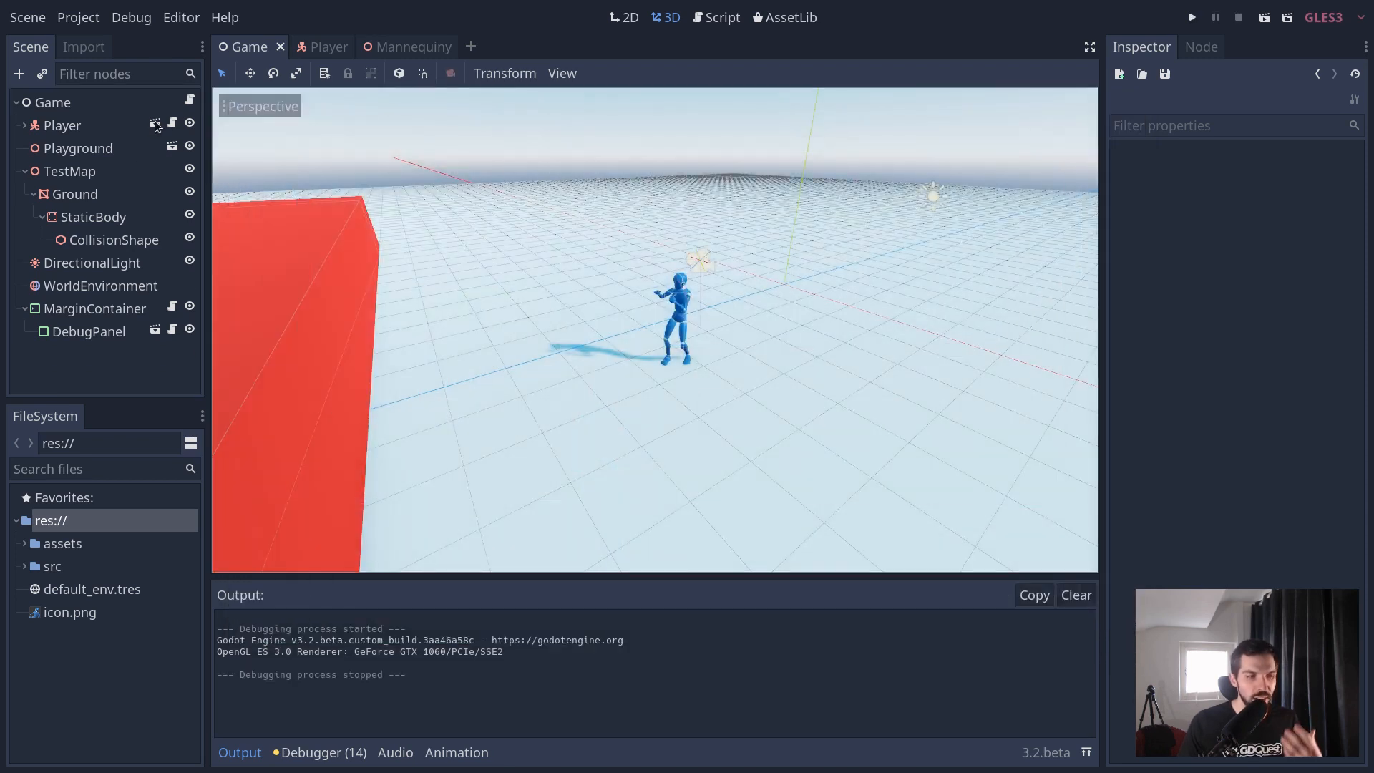
Open the Player scene, inspect its root node, then open the CameraRig sub-scene.
click(320, 47)
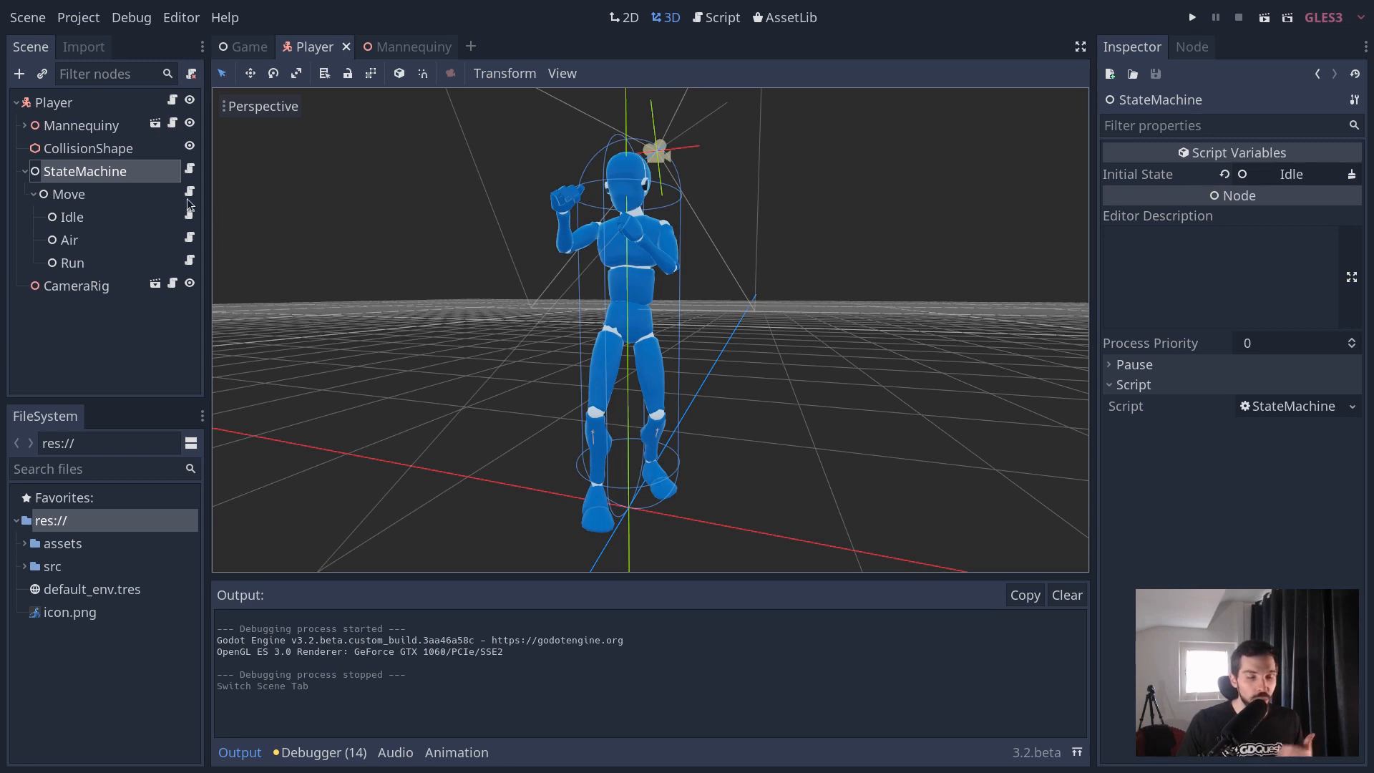
click(715, 16)
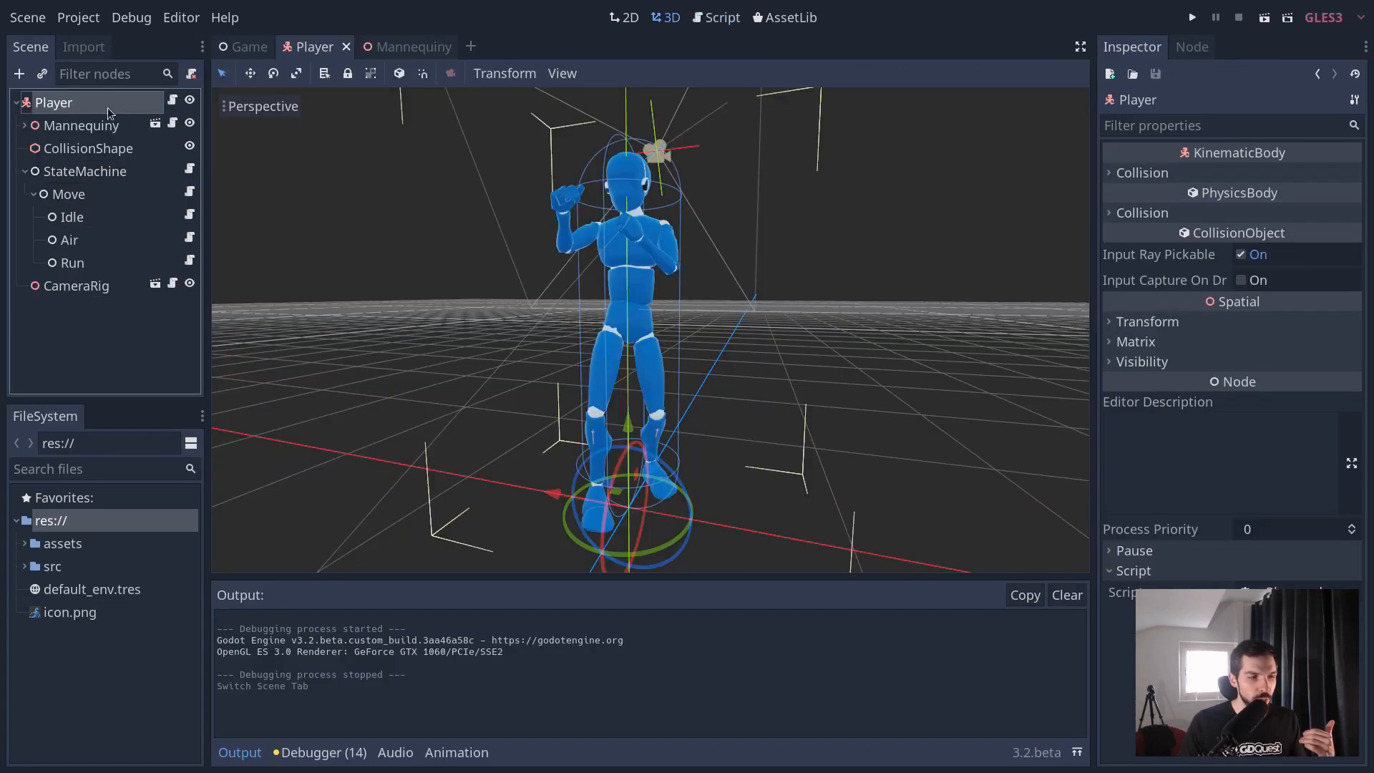
click(83, 124)
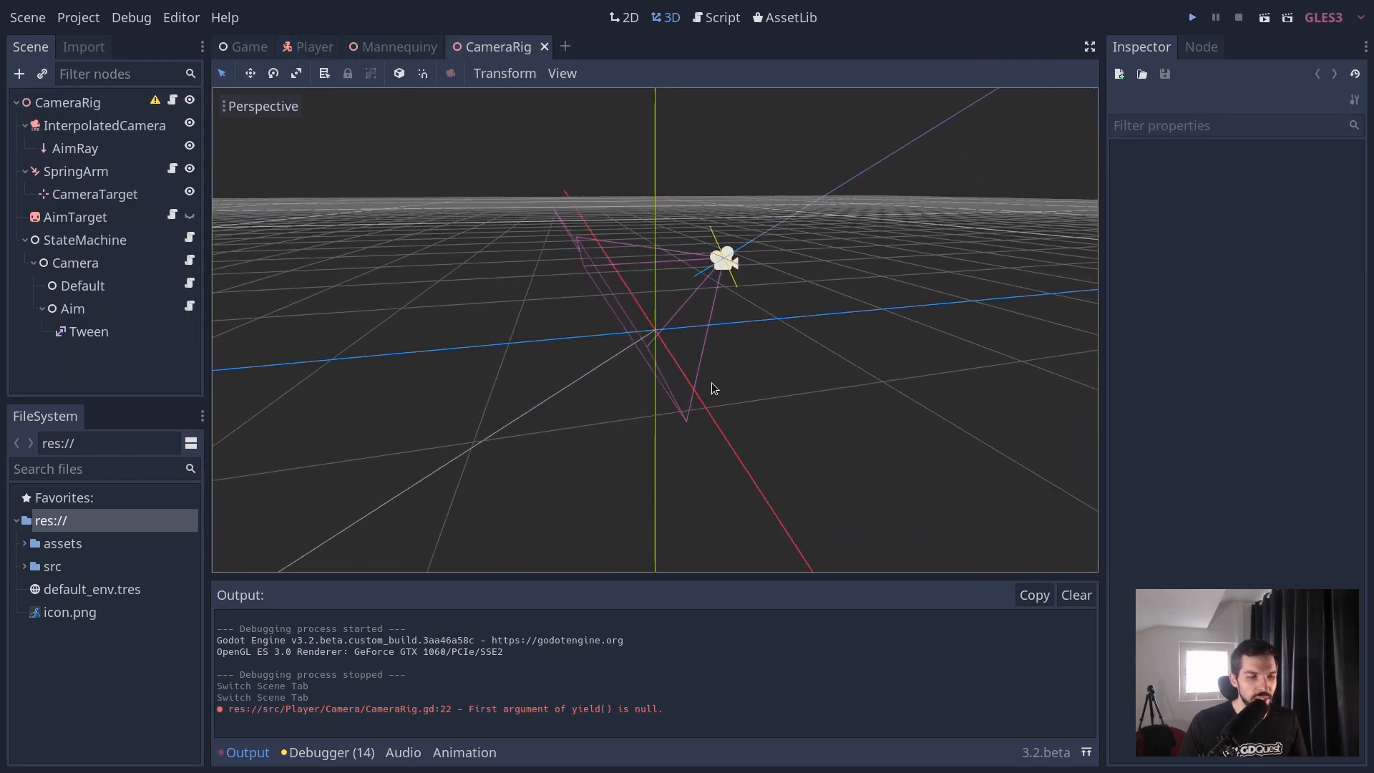
click(1191, 17)
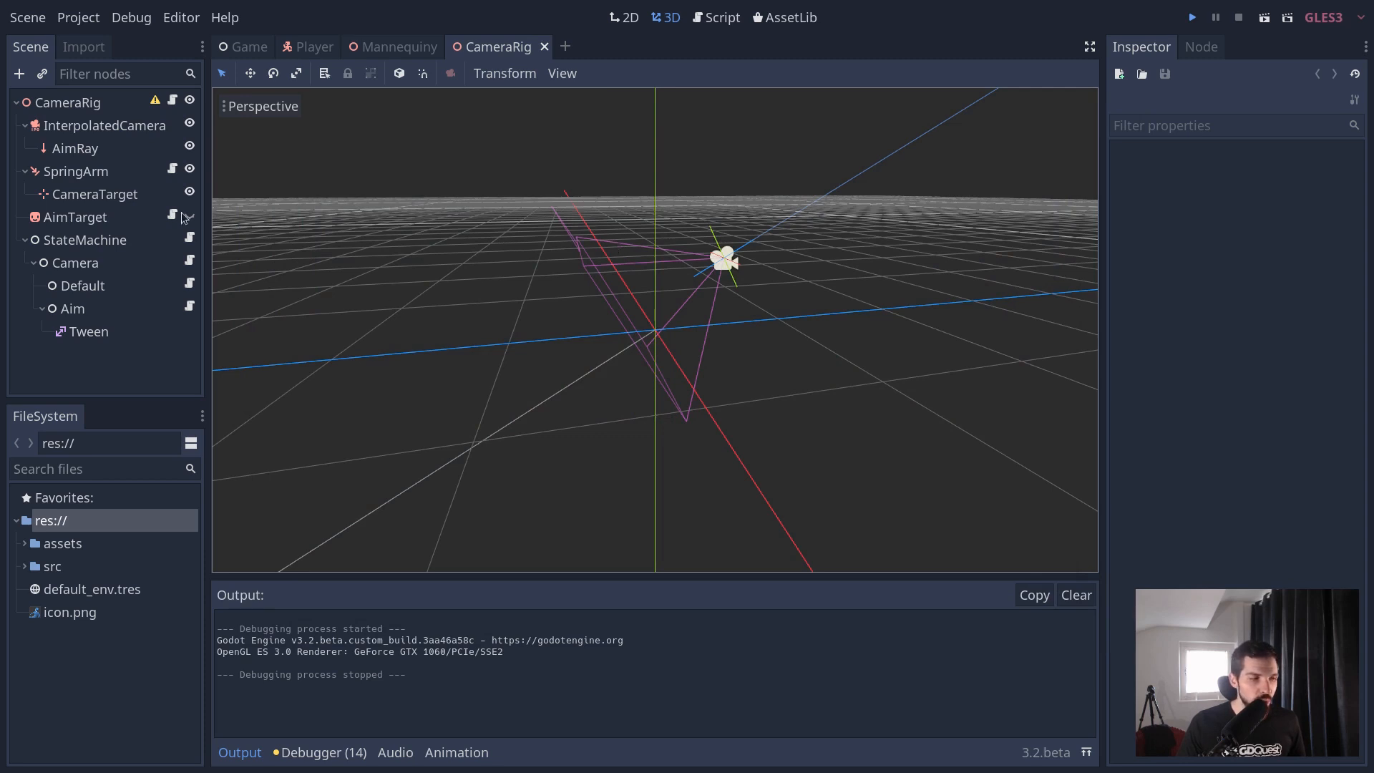
click(70, 102)
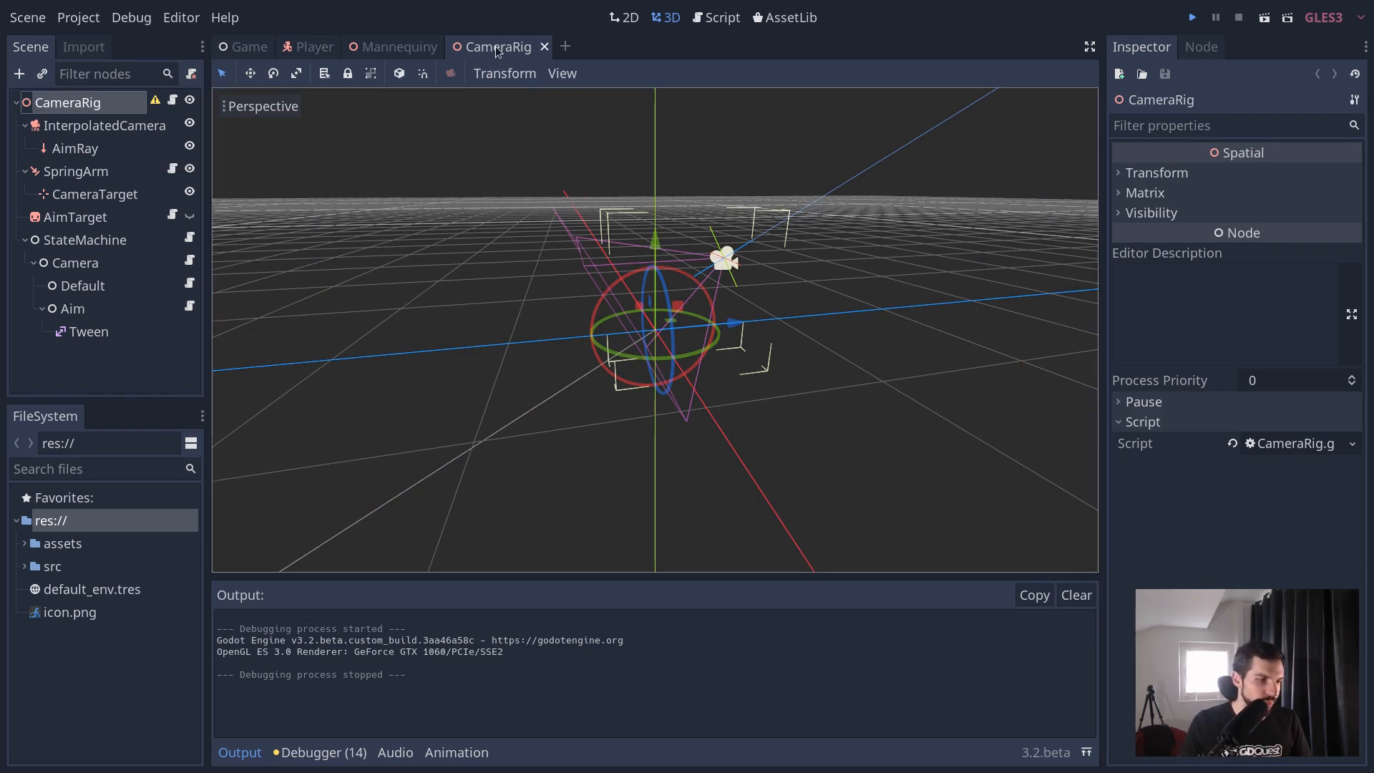
click(391, 46)
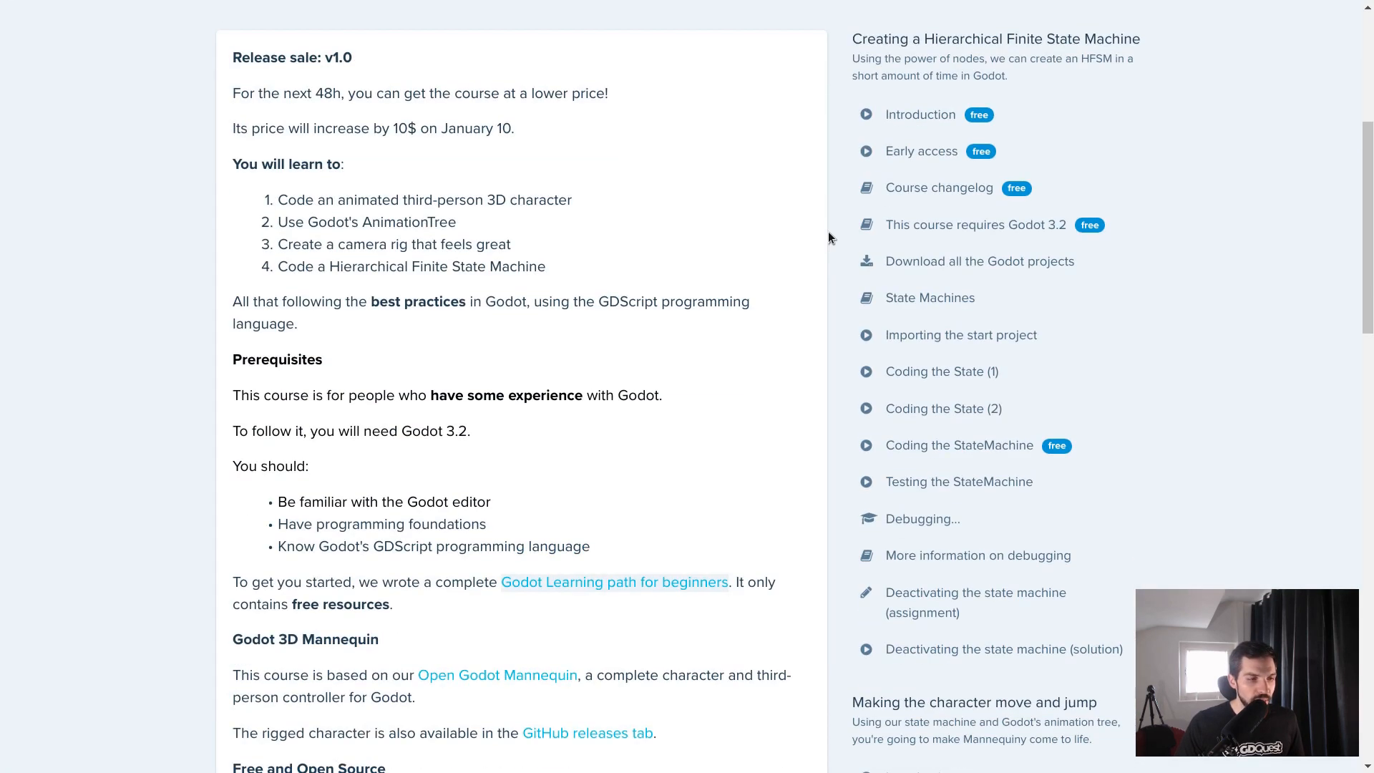
click(496, 674)
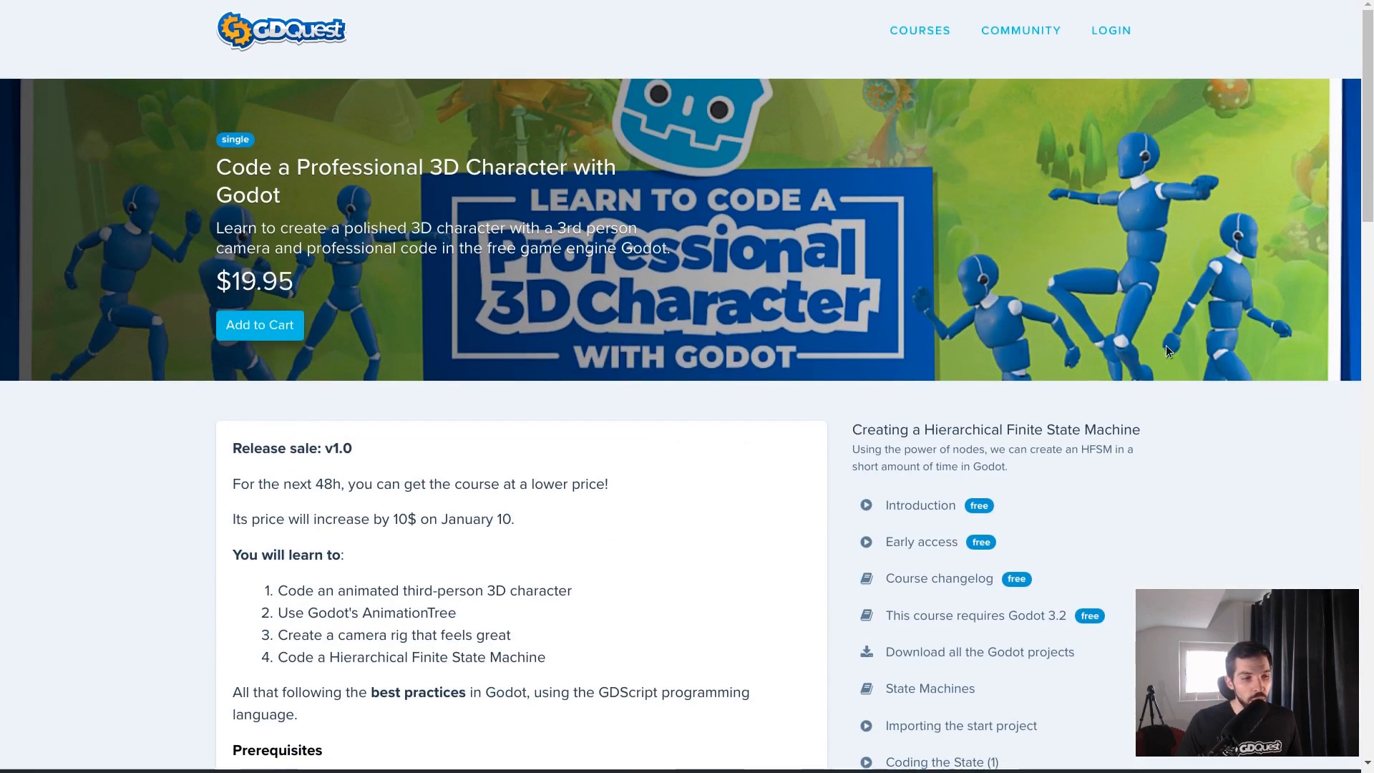
scroll(down, 3)
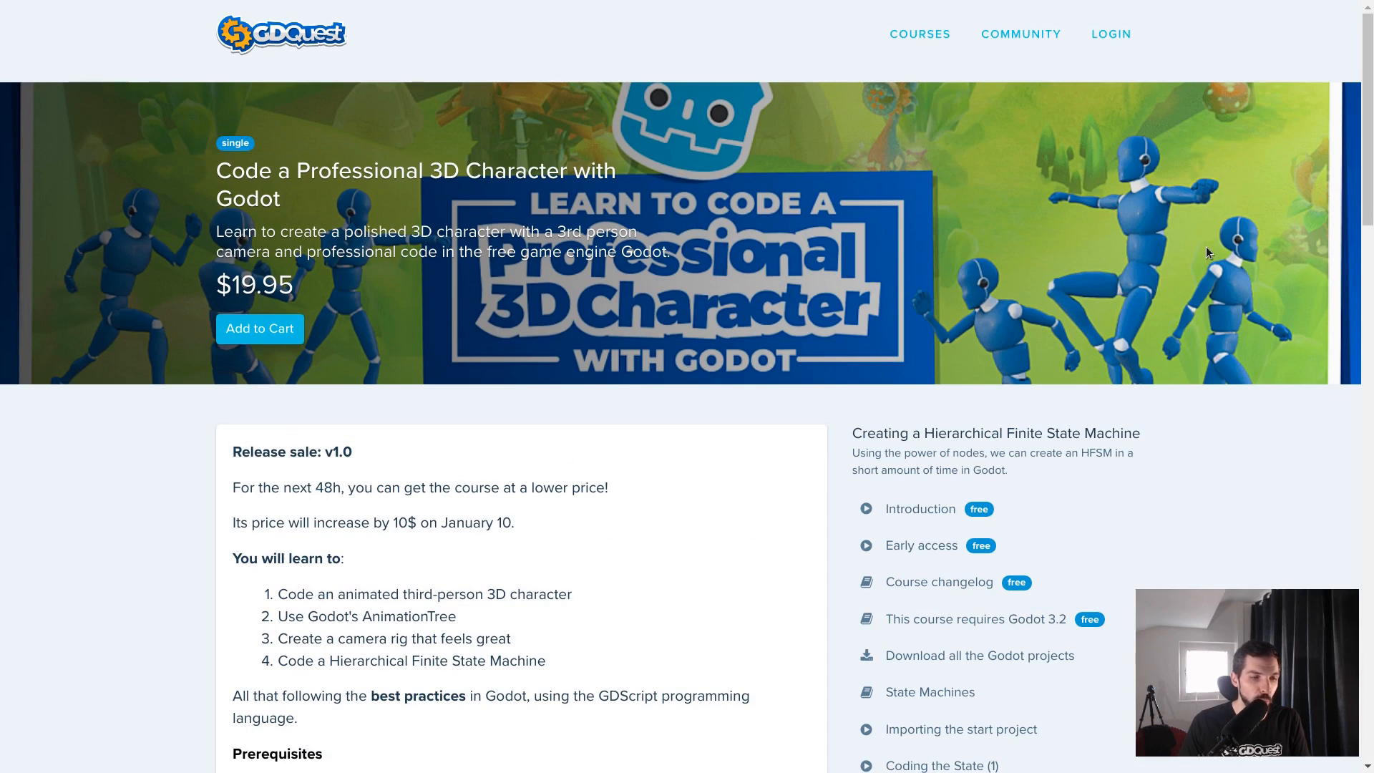
scroll(down, 3)
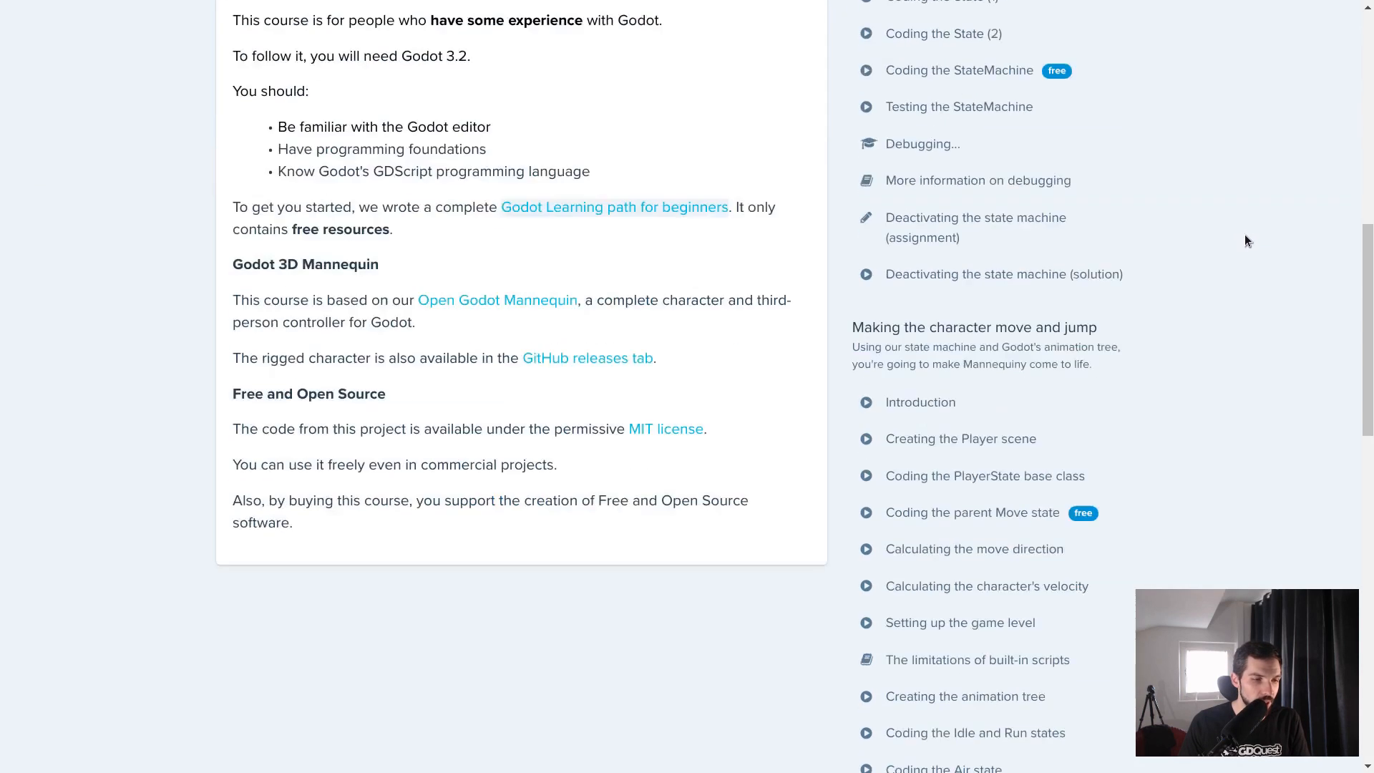
scroll(down, 3)
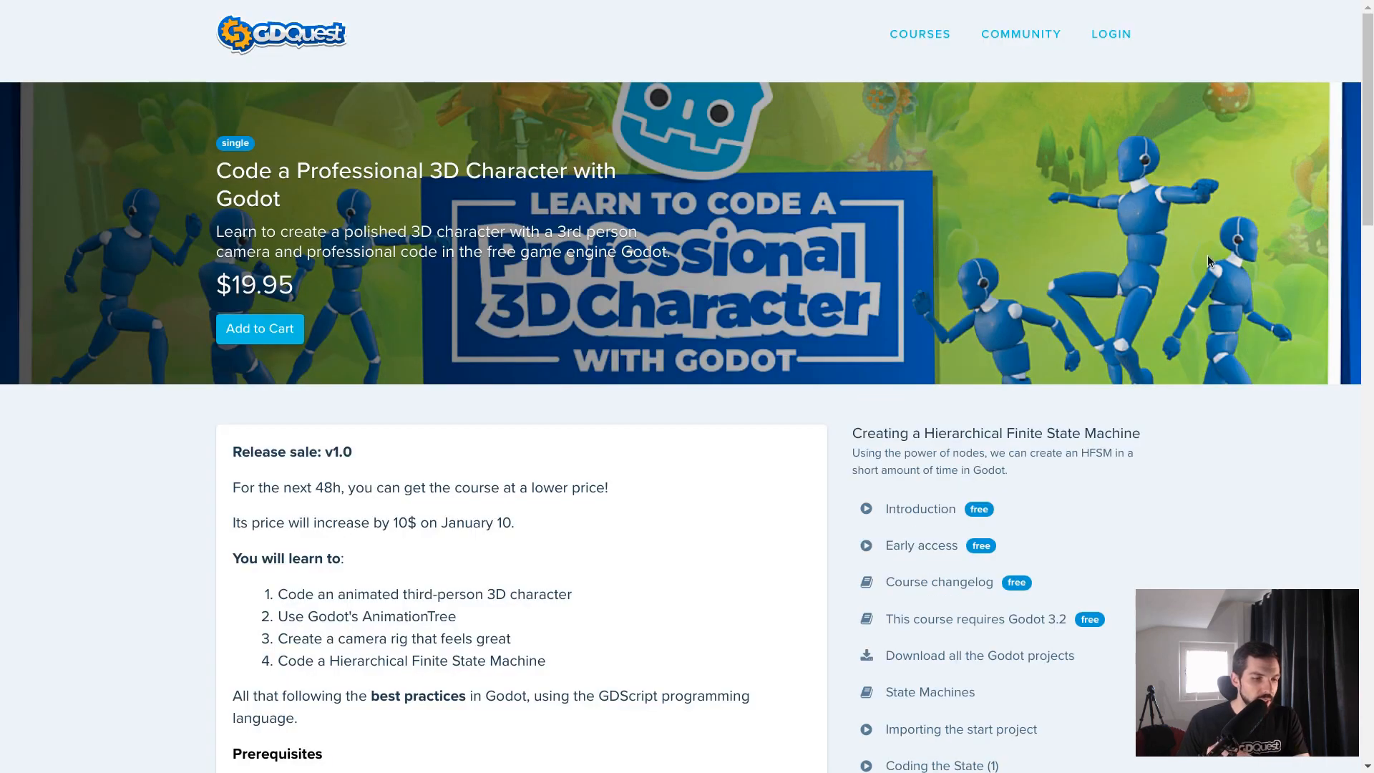
scroll(down, 3)
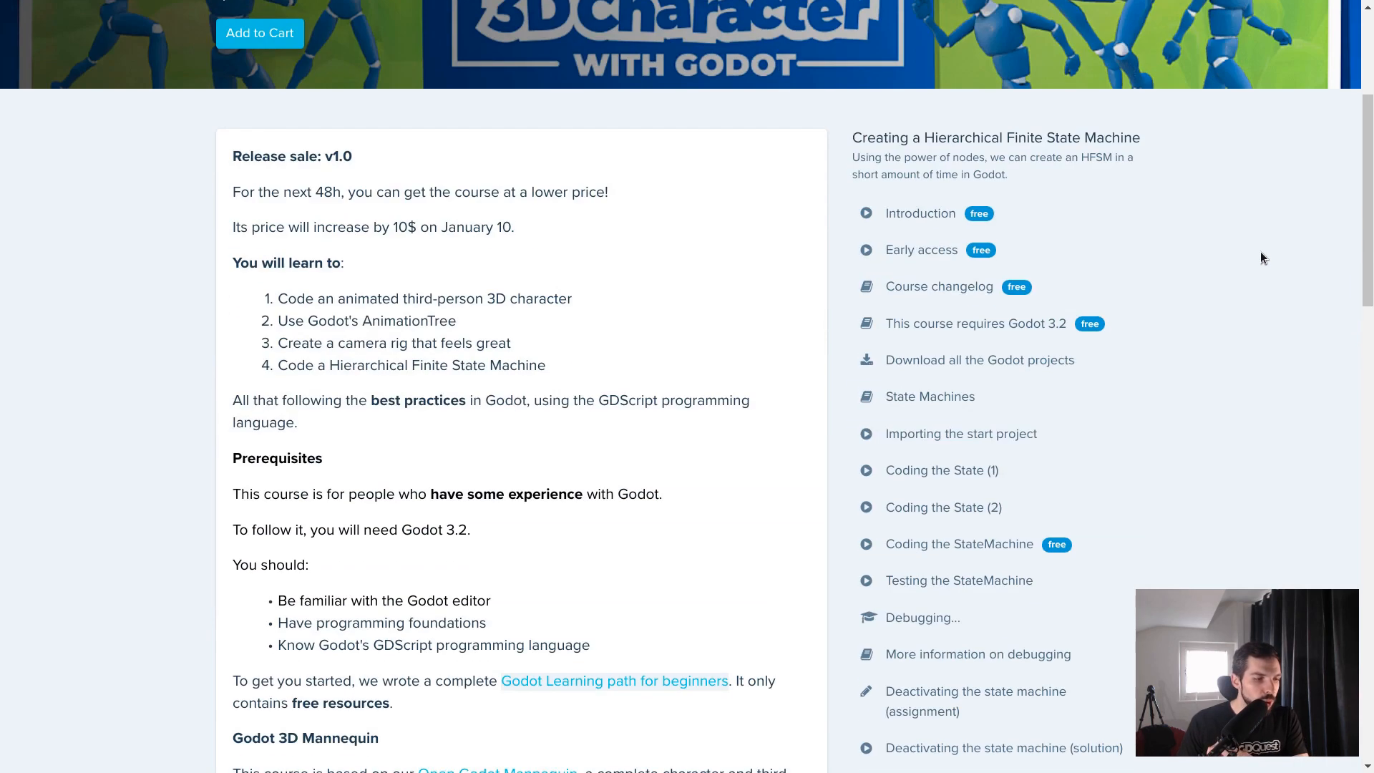
scroll(down, 3)
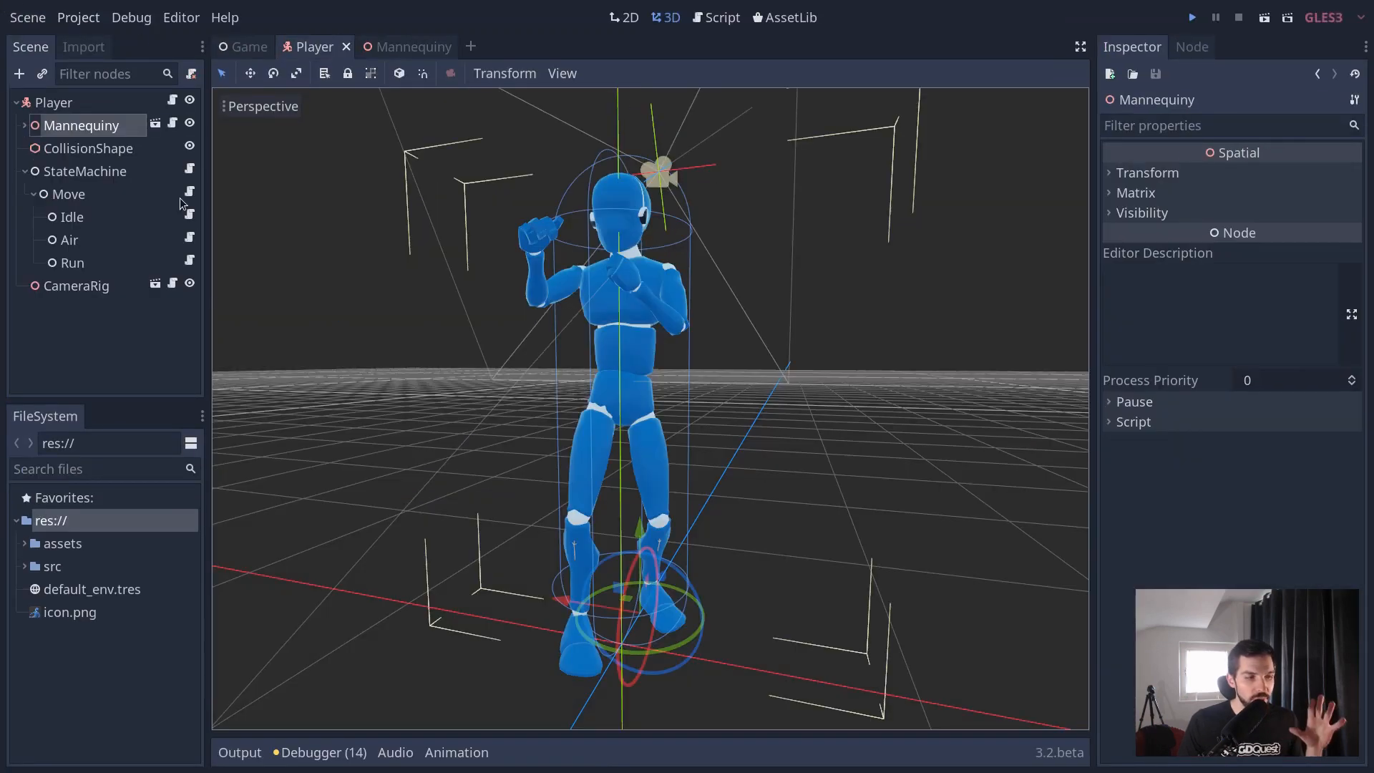
Open the Move state's Move.gd script and read through its speed, gravity and jump code.
click(715, 16)
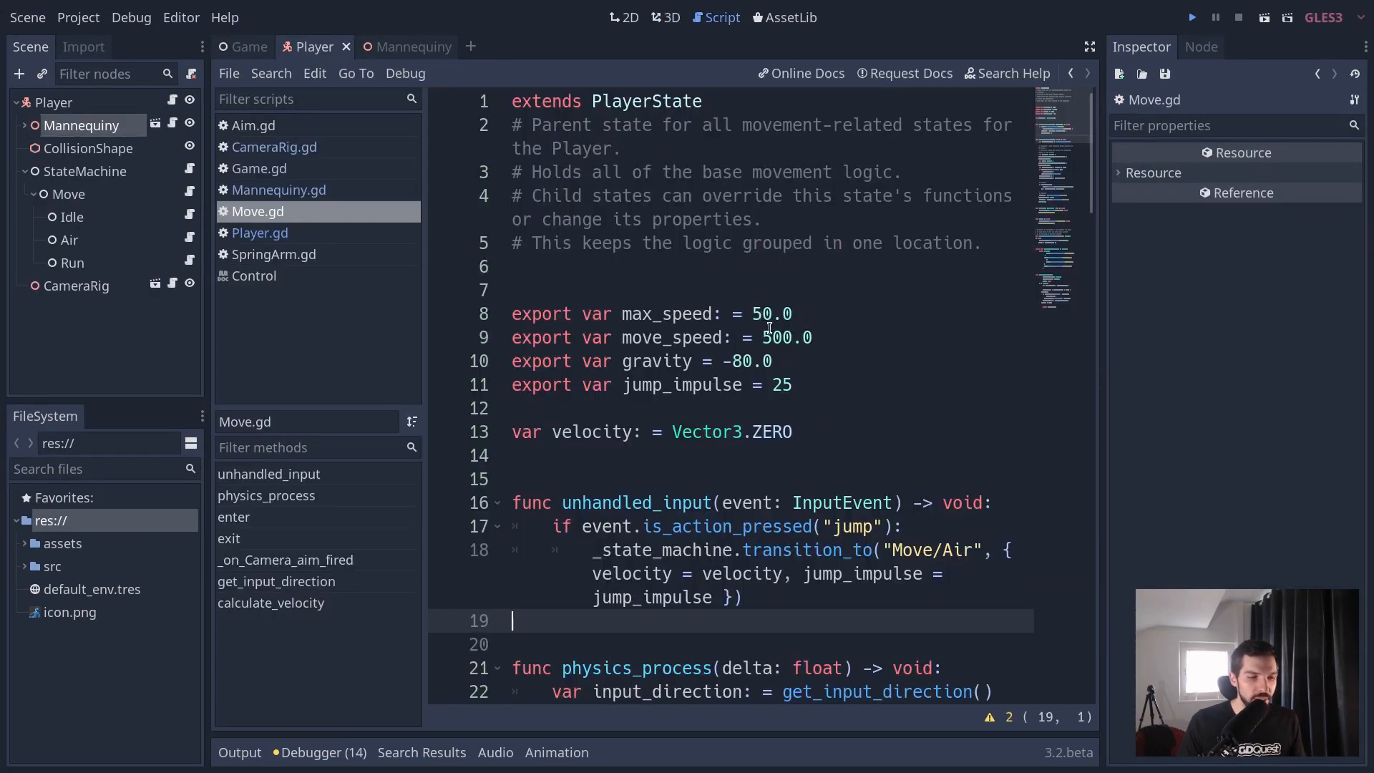
scroll(down, 3)
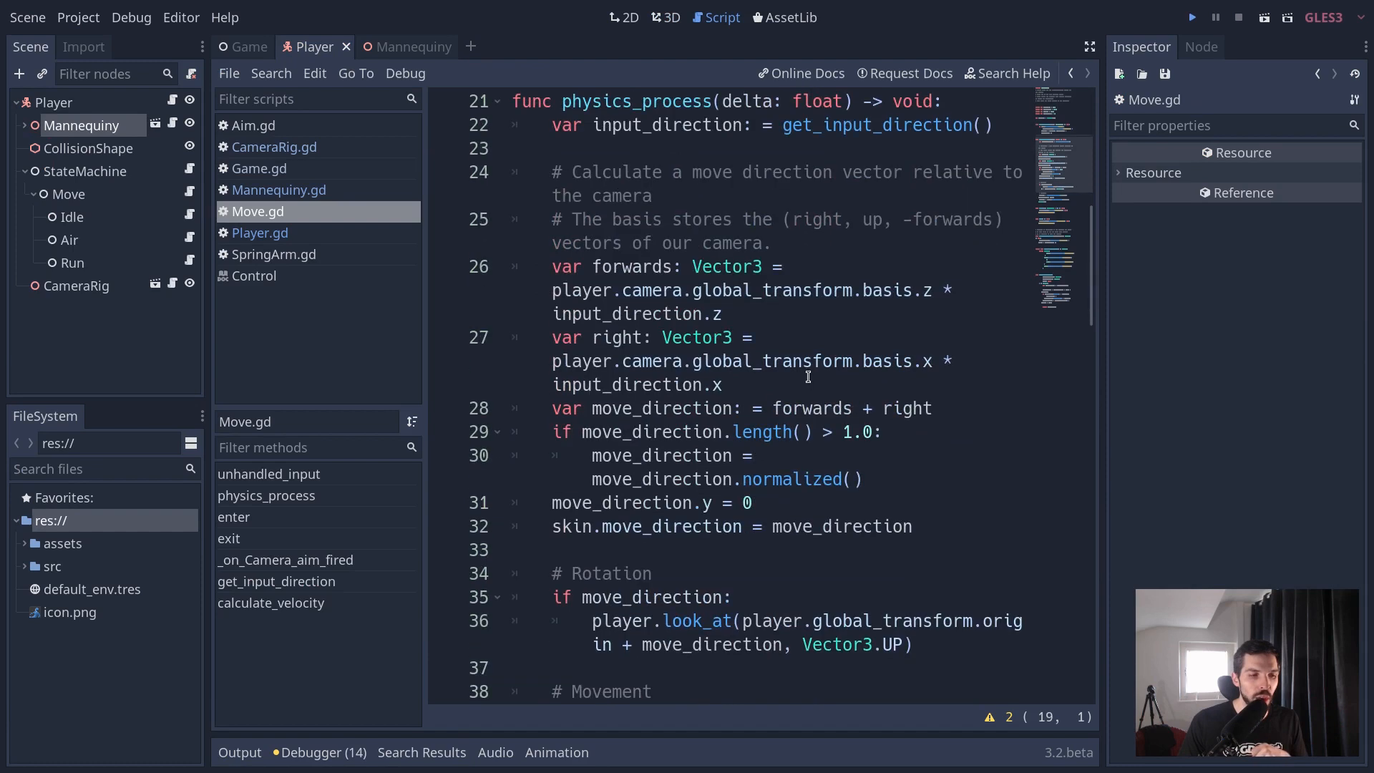
scroll(down, 3)
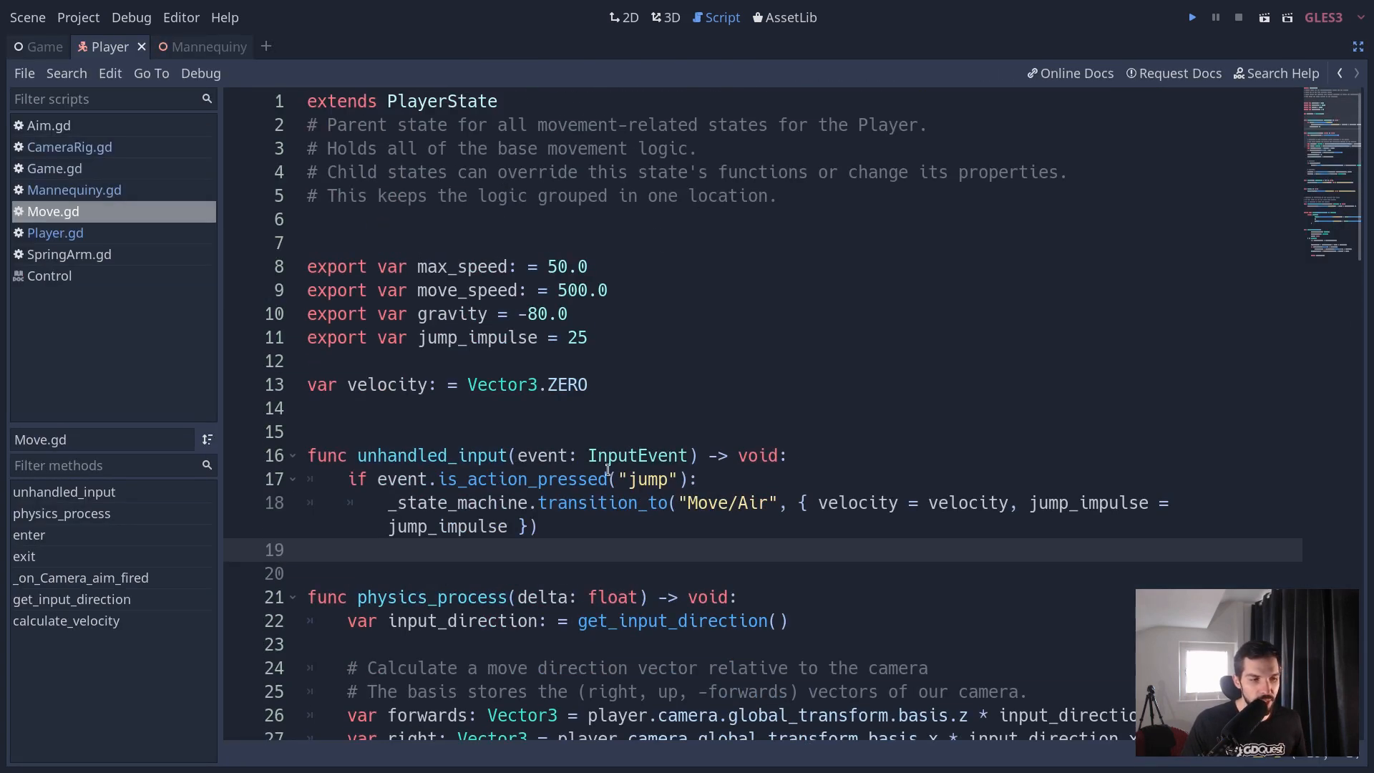
mouse_move(726, 401)
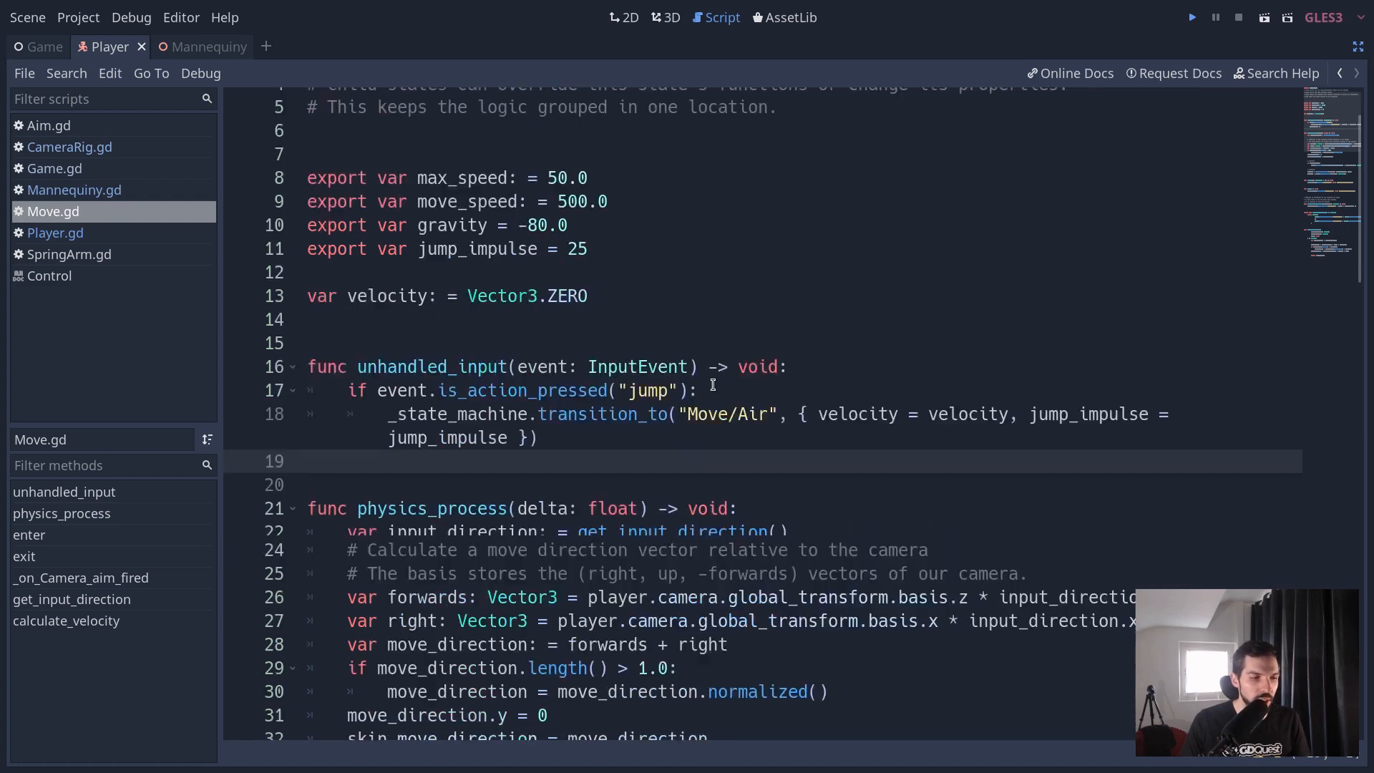
scroll(down, 3)
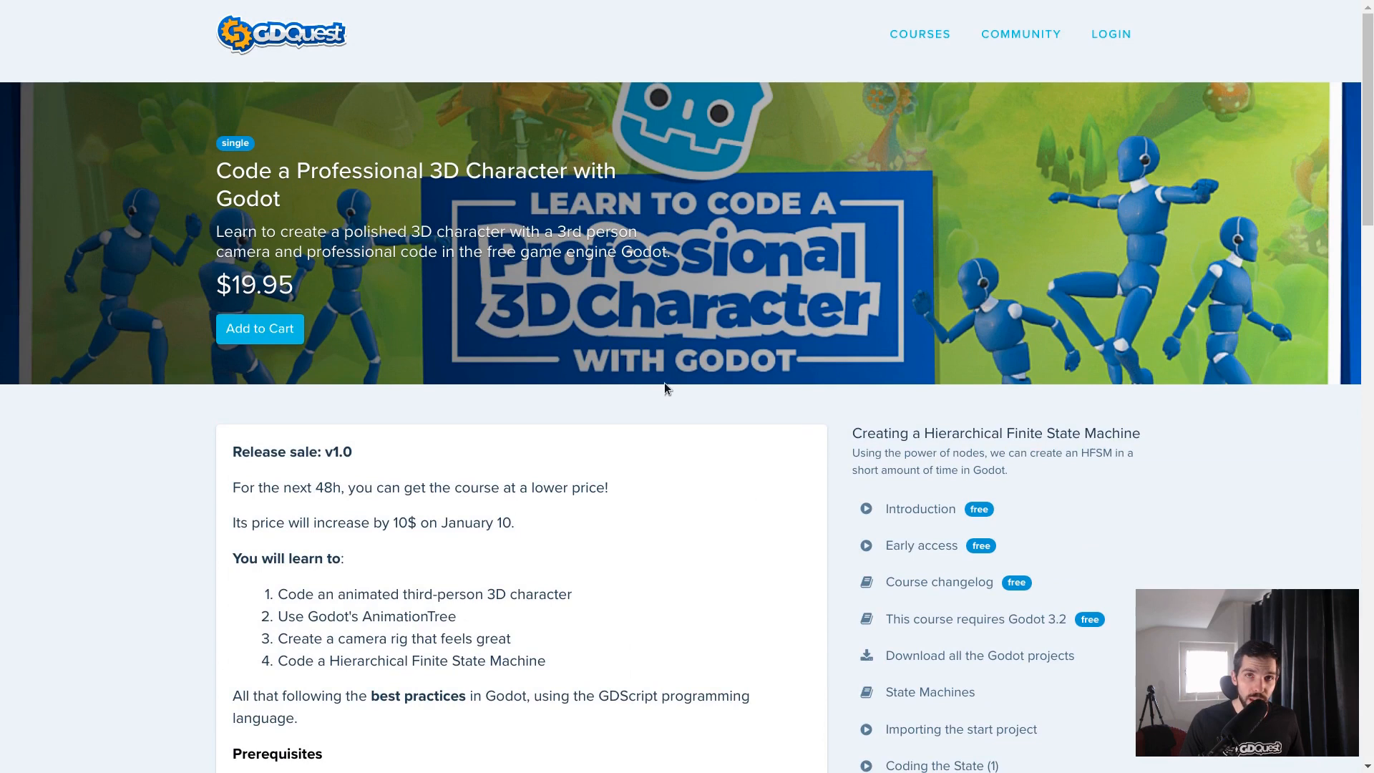
mouse_move(833, 399)
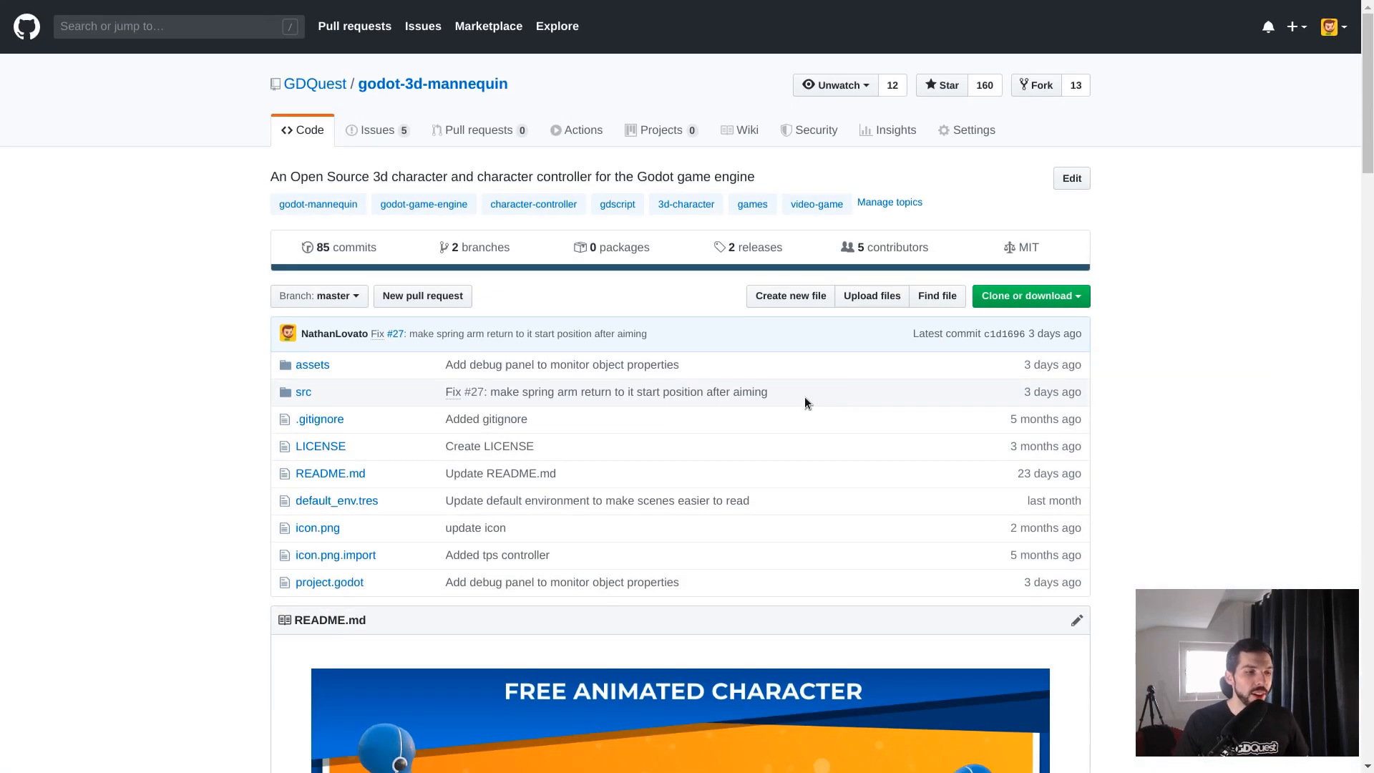
Scroll the godot-3d-mannequin repository page down to its Open 3D Mannequin README.
scroll(down, 3)
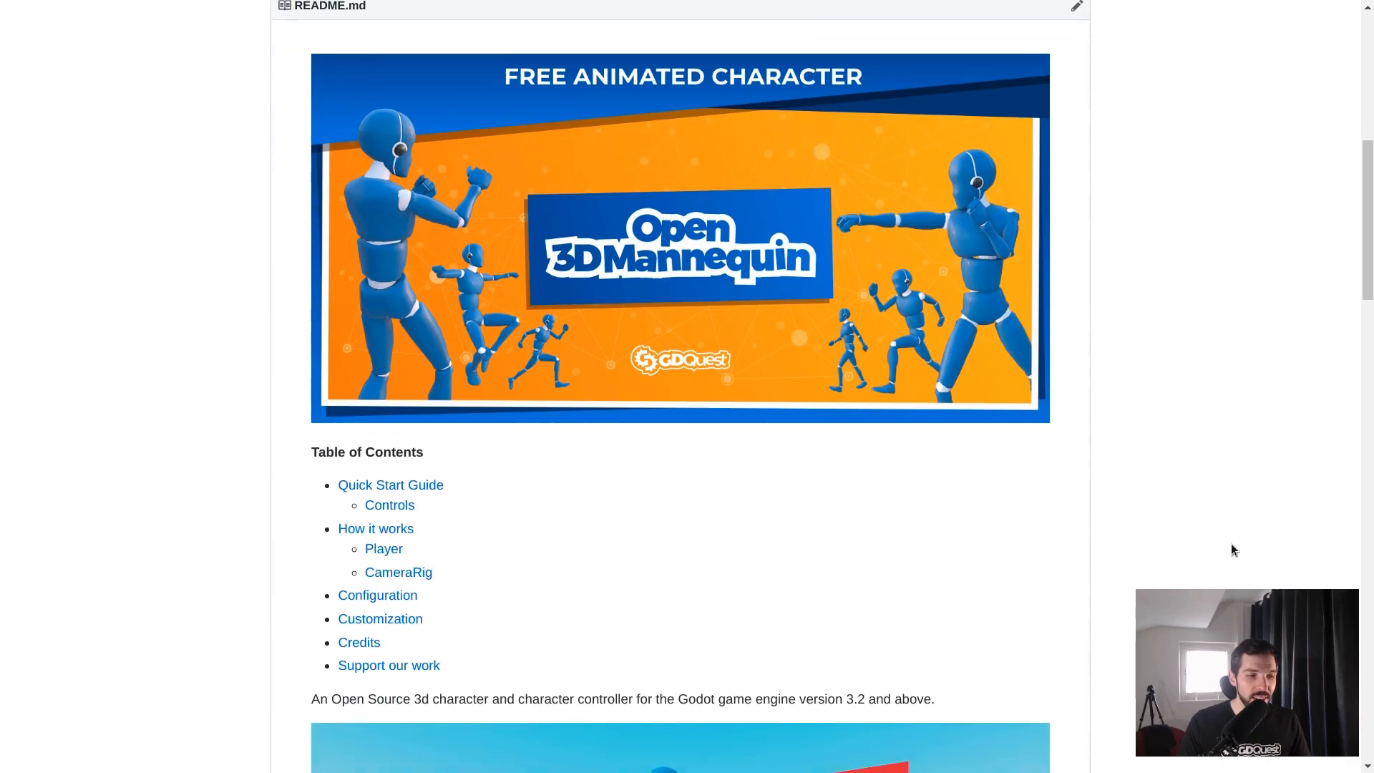